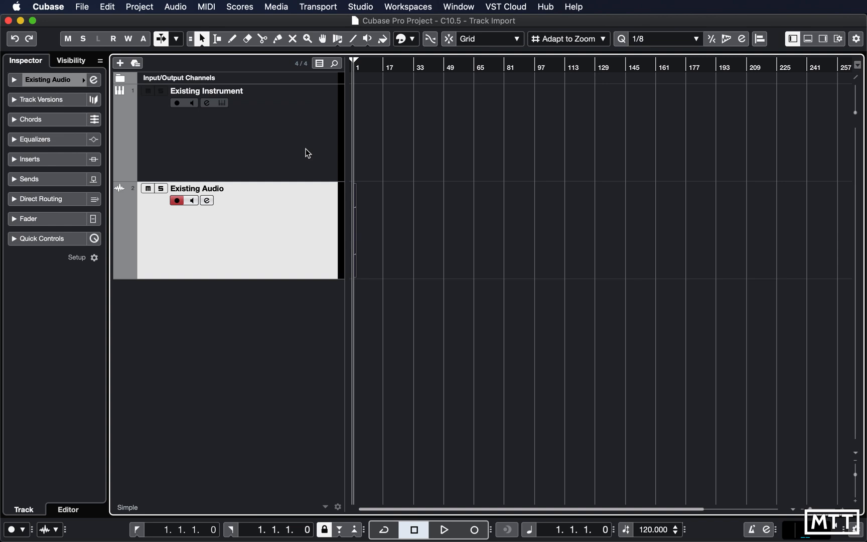
Show the File menu's Import submenu listing what can be imported.
click(81, 7)
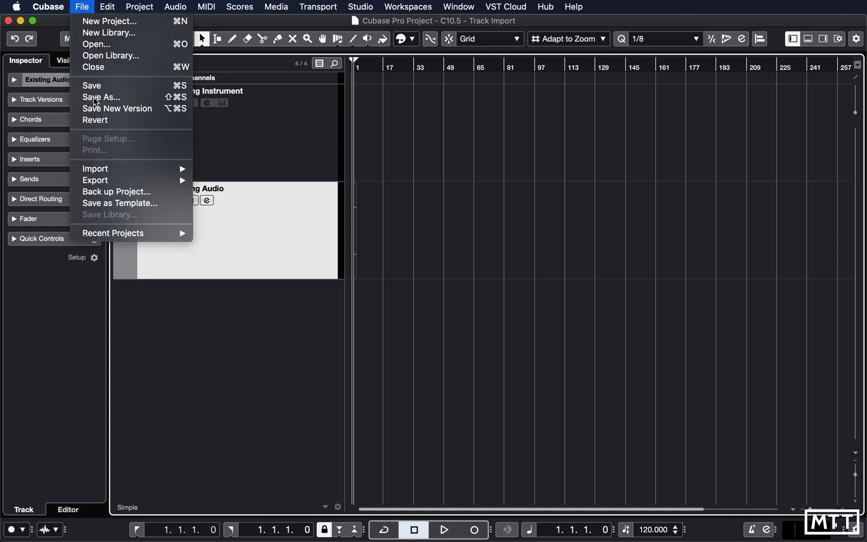
mouse_move(95, 168)
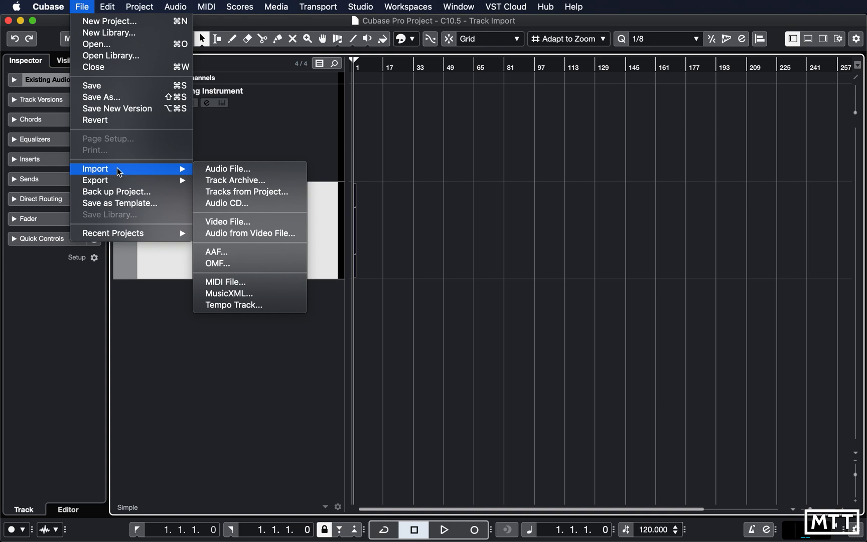
mouse_move(247, 191)
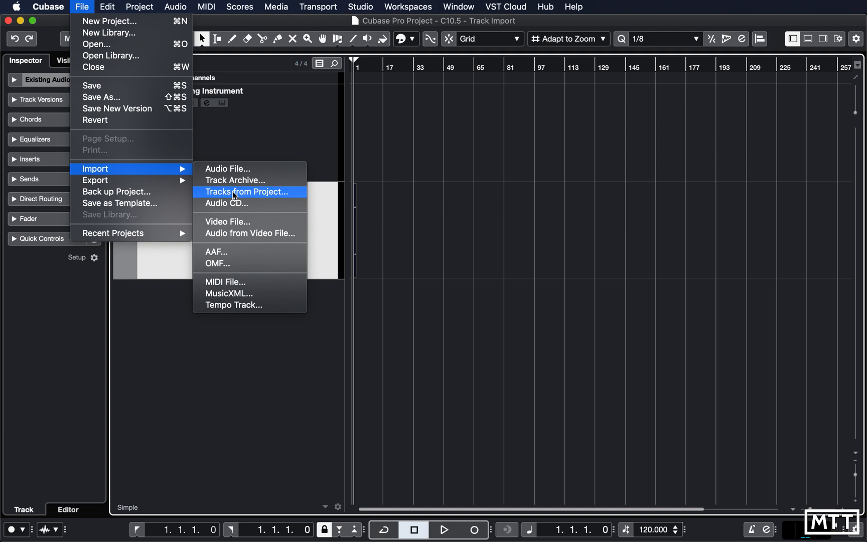
Choose Tracks from Project and load Track Import - Source.cpr as the import source.
click(245, 192)
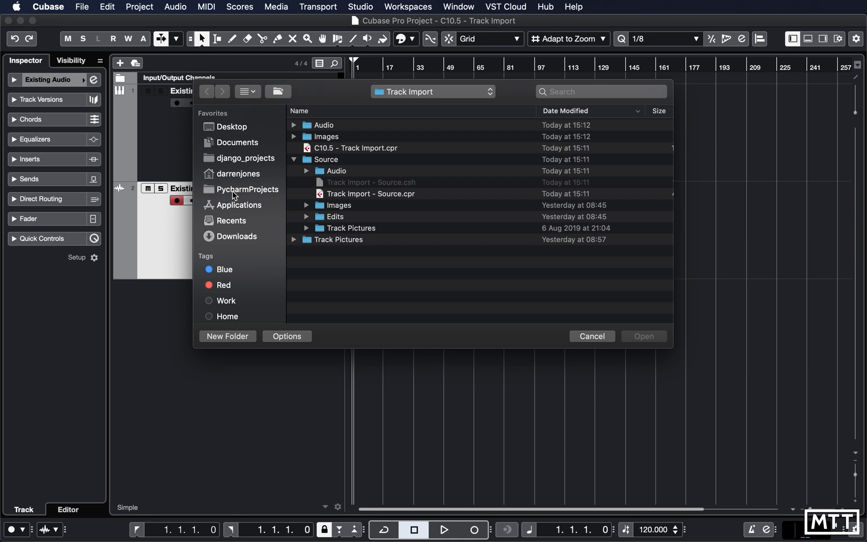
mouse_move(336, 186)
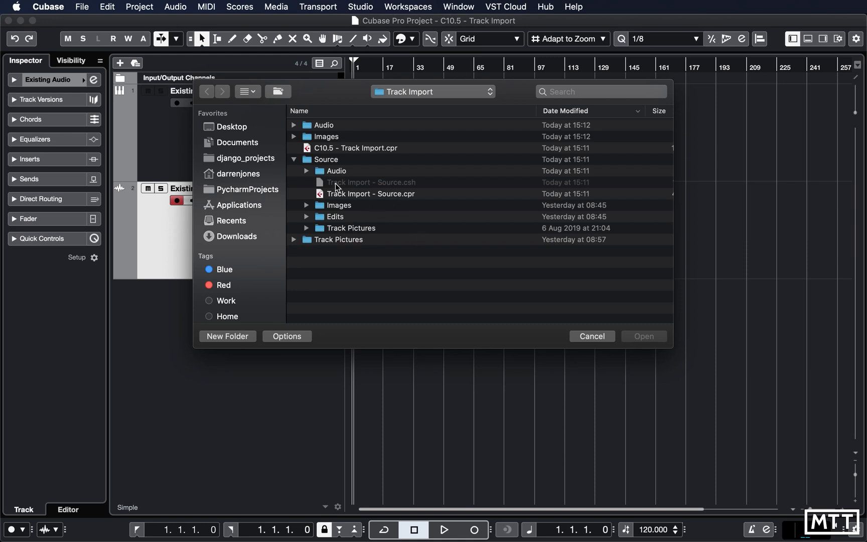
click(370, 194)
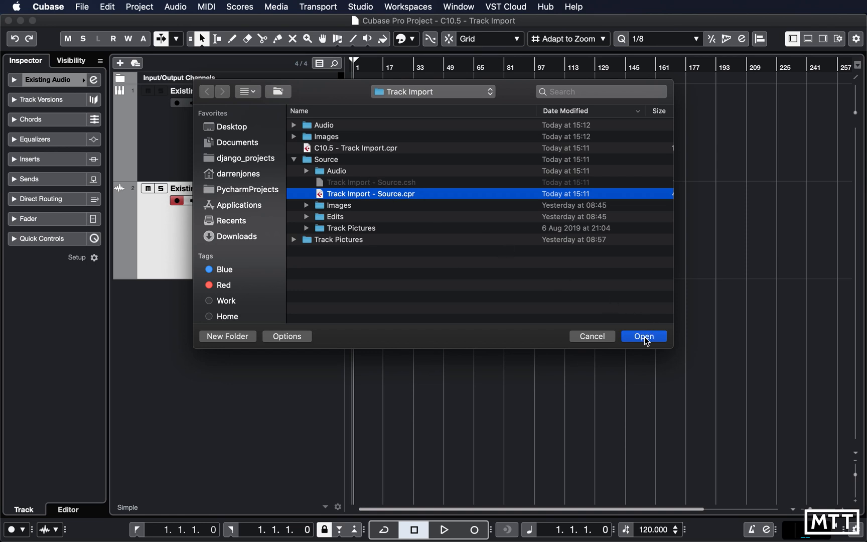
click(643, 336)
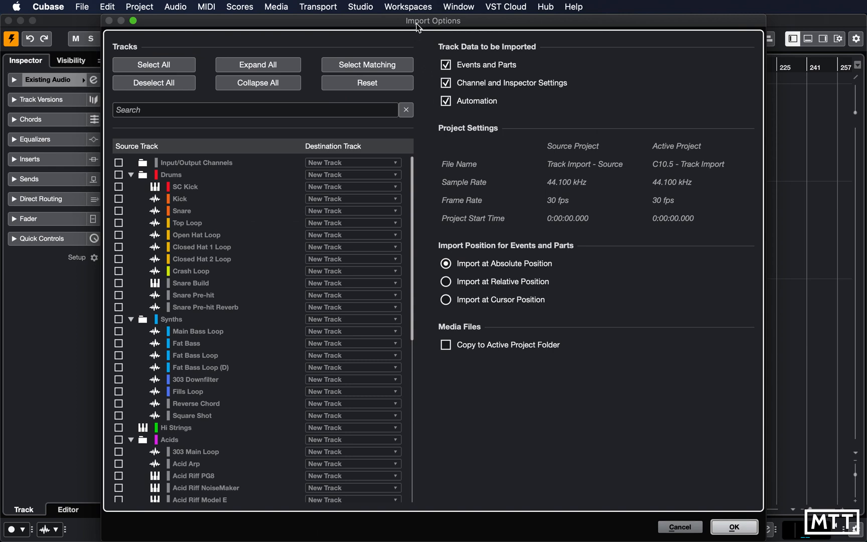
mouse_move(415, 25)
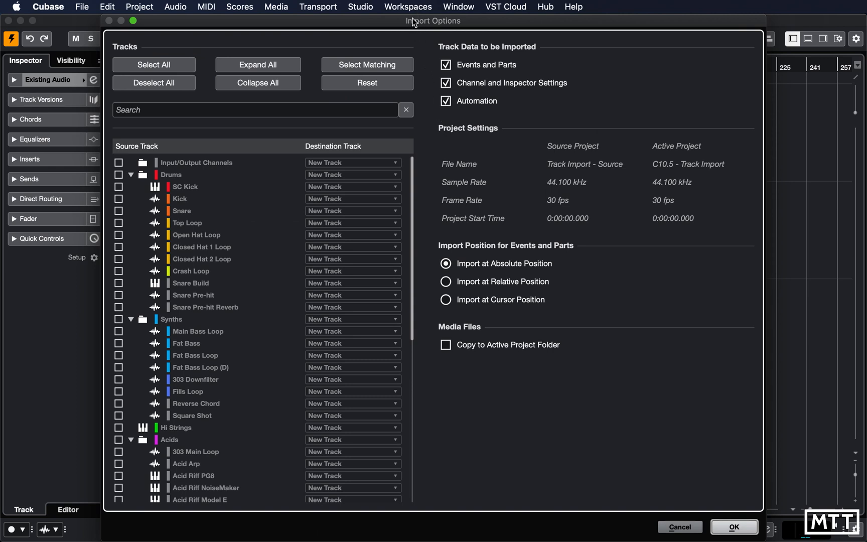
mouse_move(209, 228)
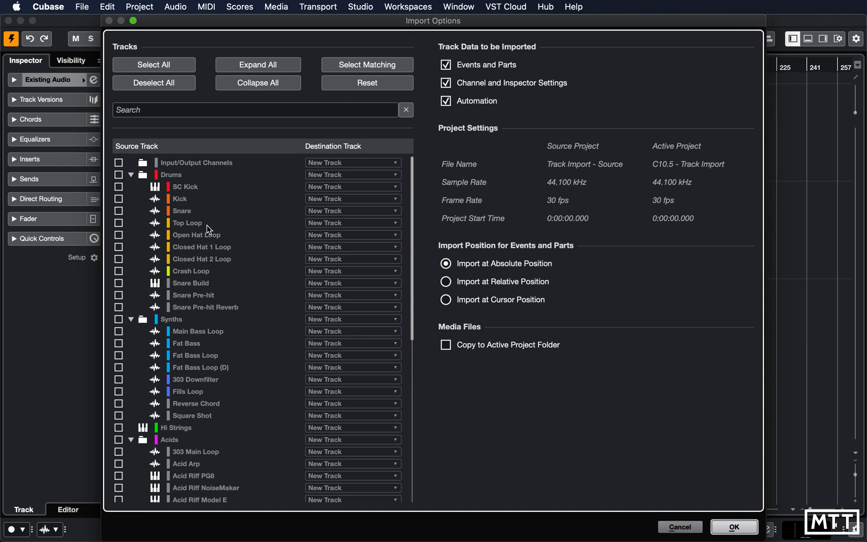
scroll(down, 3)
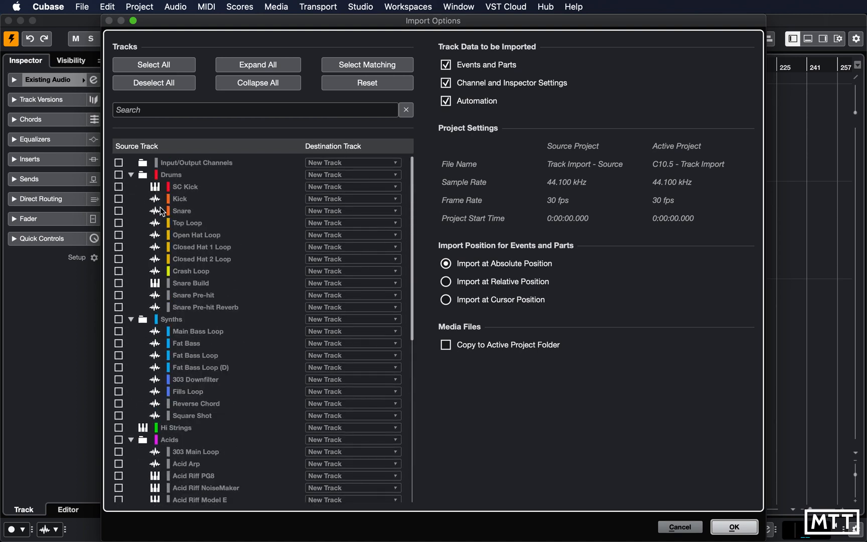
mouse_move(168, 235)
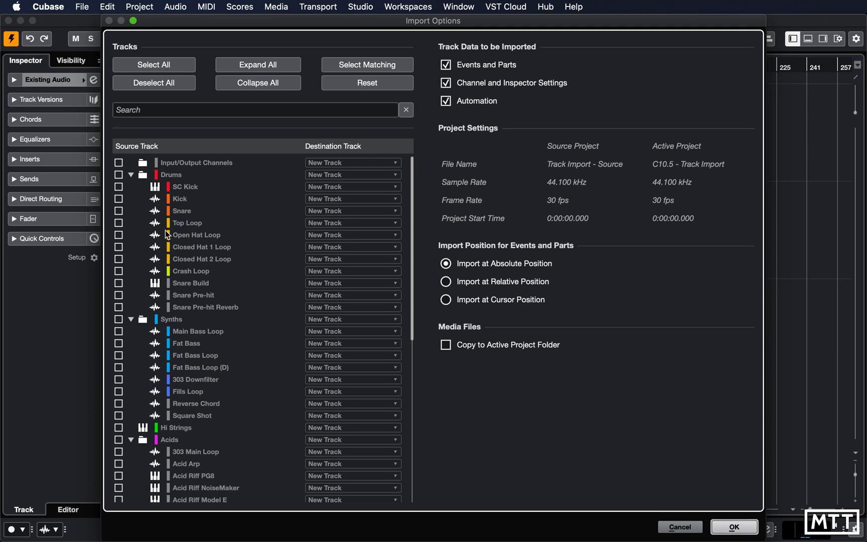
mouse_move(187, 245)
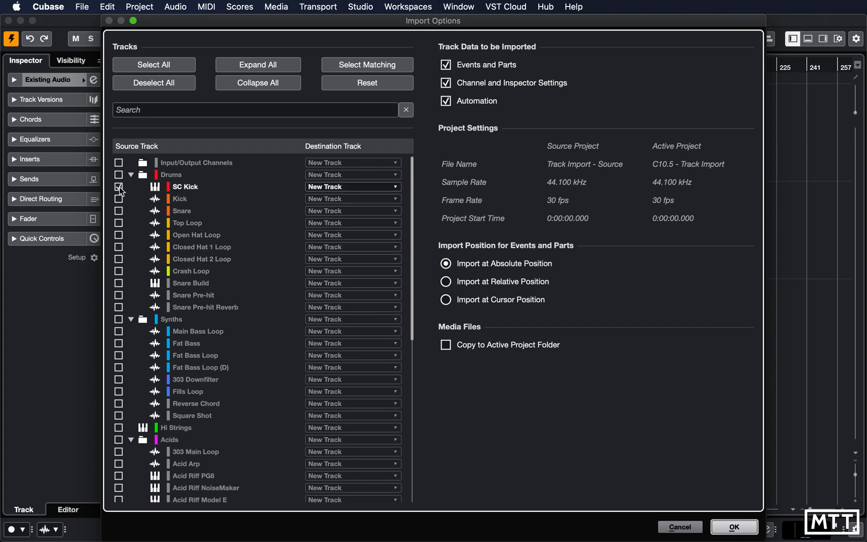
Tick the Drums folder and the Acid Riff PG8, NoiseMaker, Model E and (No Inst) tracks.
click(119, 187)
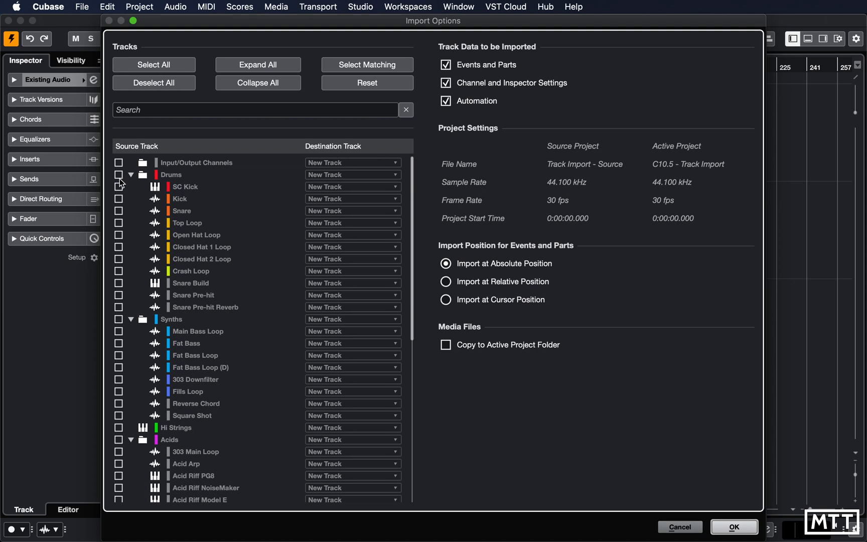
click(118, 175)
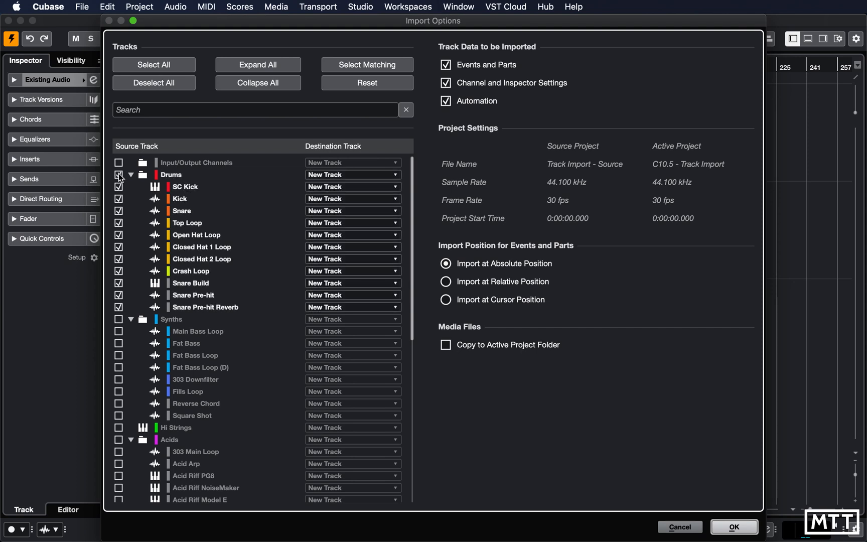
scroll(down, 3)
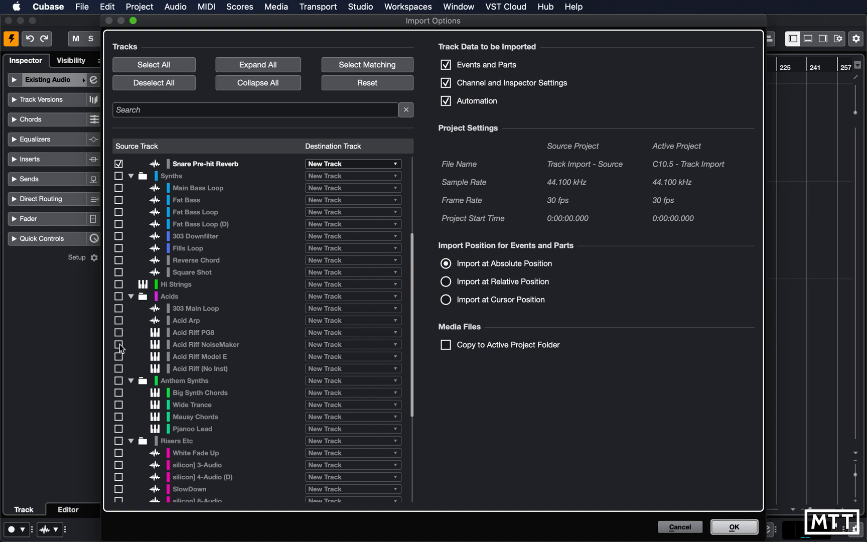
click(118, 345)
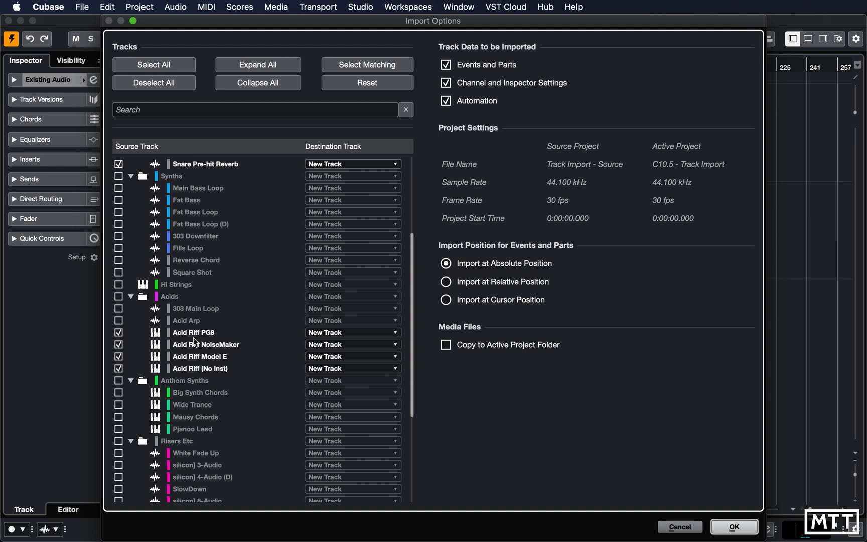
mouse_move(214, 346)
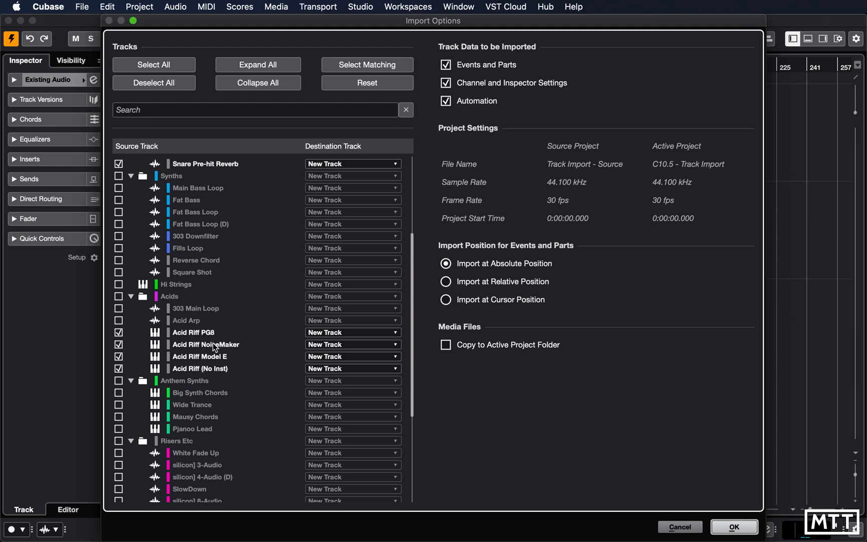
mouse_move(221, 351)
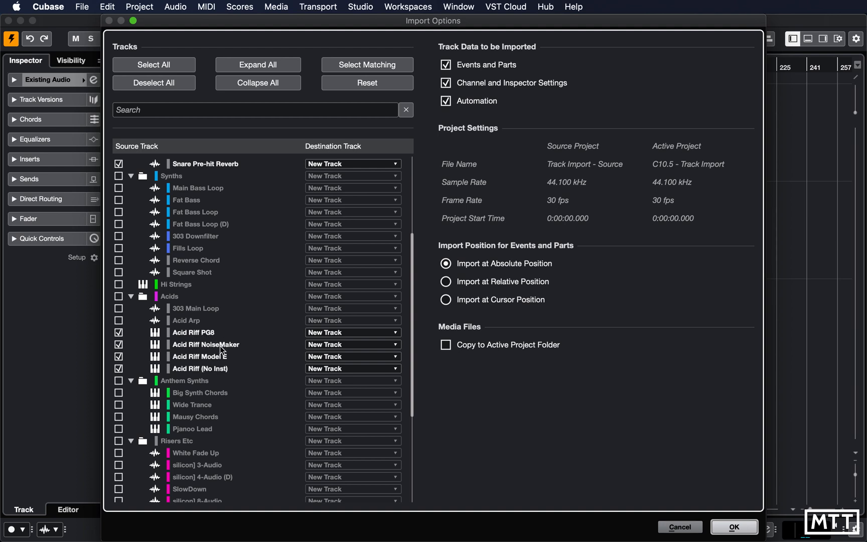
mouse_move(224, 374)
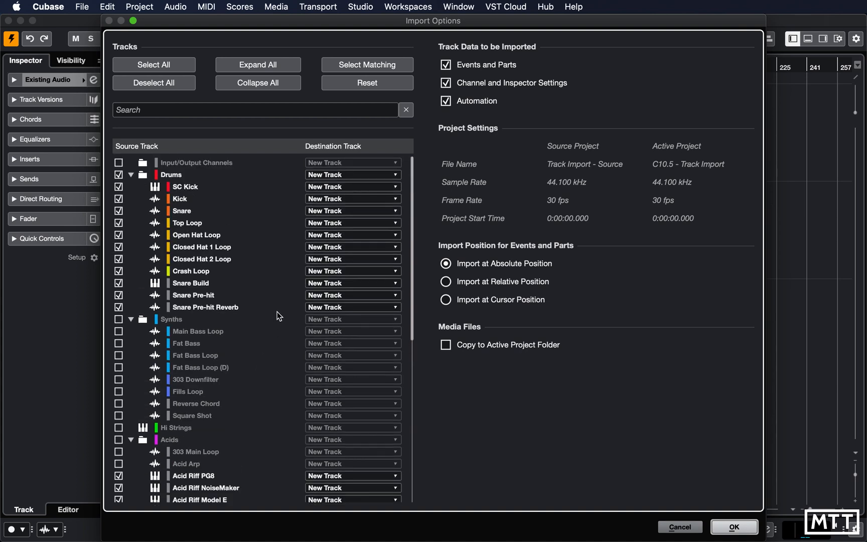
mouse_move(351, 178)
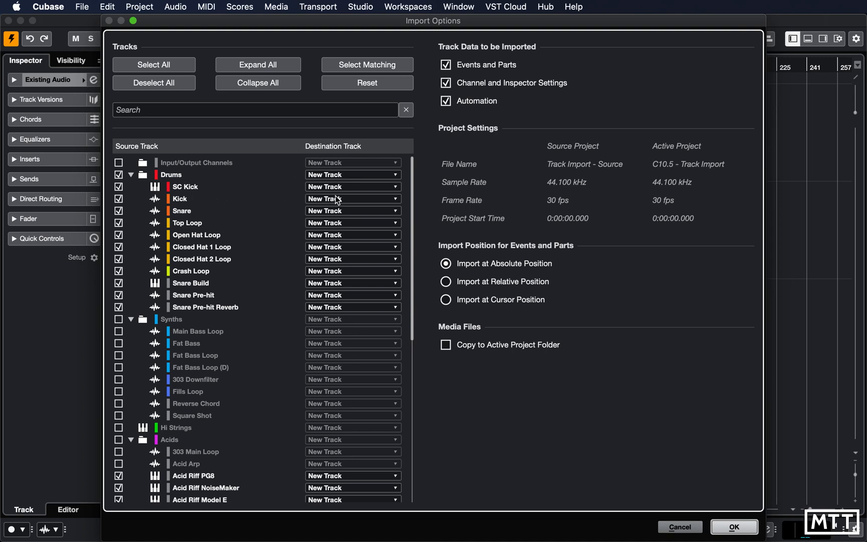
mouse_move(177, 26)
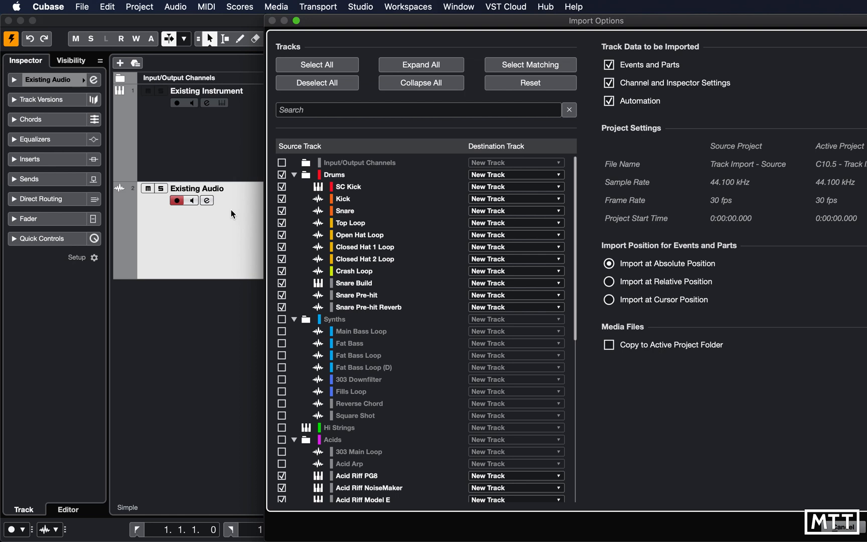
mouse_move(506, 200)
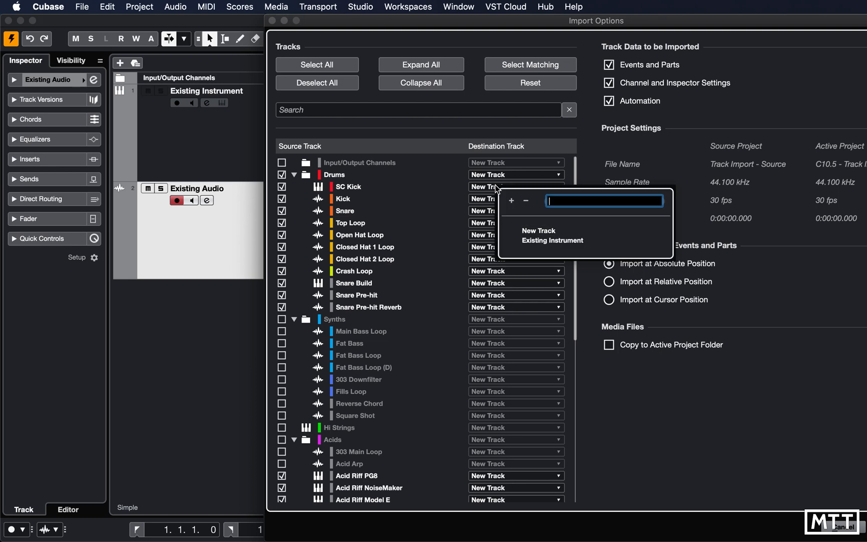
mouse_move(662, 250)
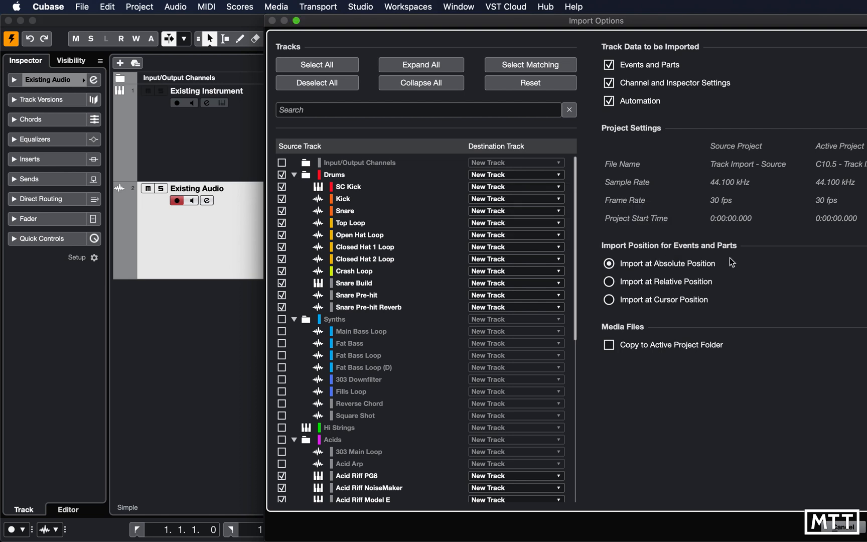
mouse_move(519, 193)
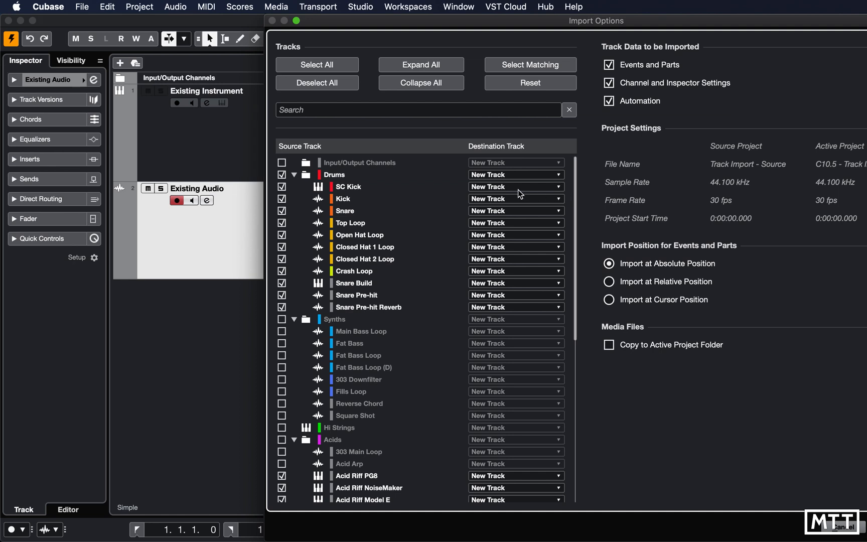
mouse_move(510, 192)
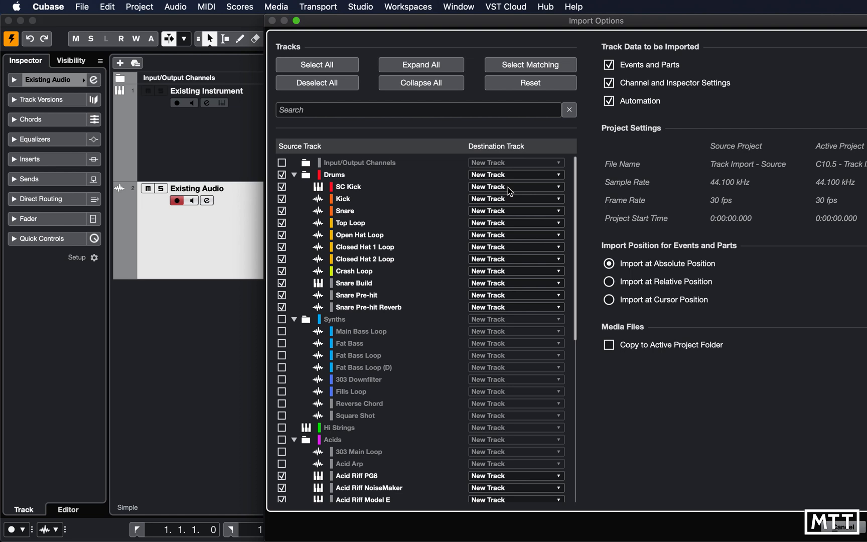
mouse_move(487, 199)
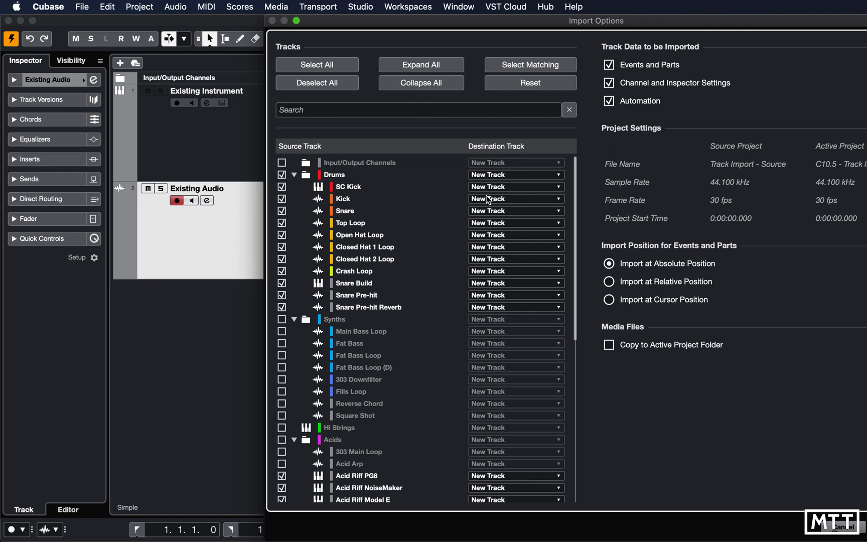
Leave SC Kick's destination on New Track in the Import Options dialog.
click(557, 199)
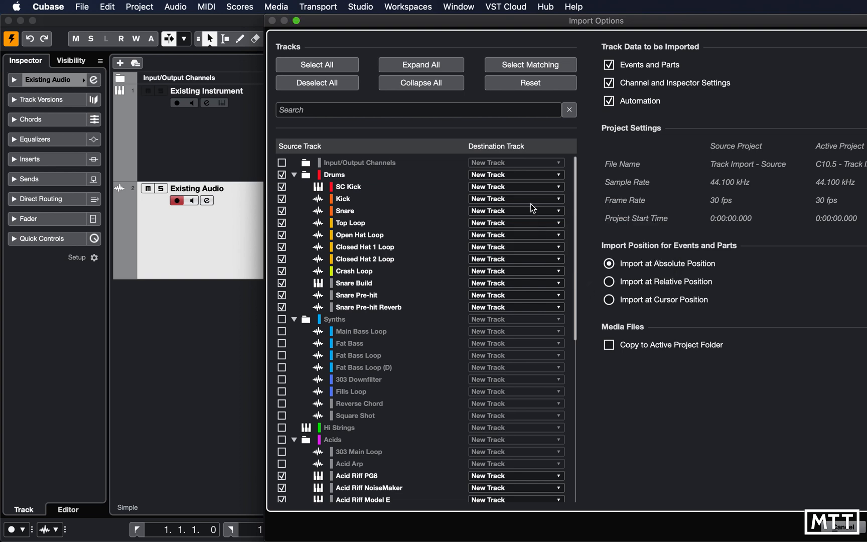
mouse_move(513, 314)
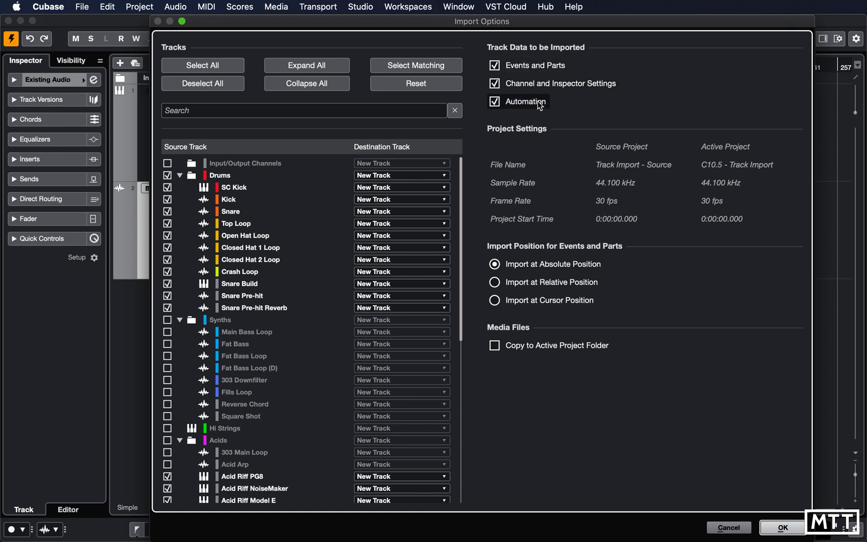
mouse_move(543, 110)
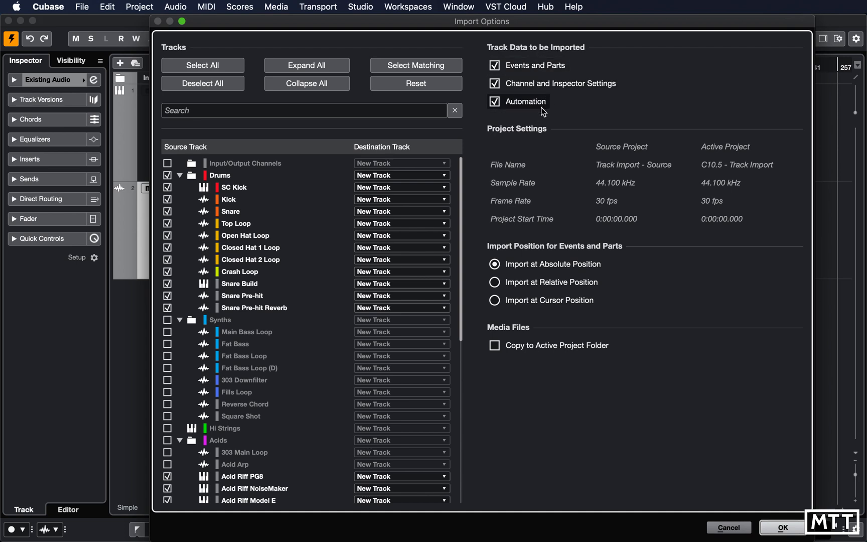
mouse_move(540, 114)
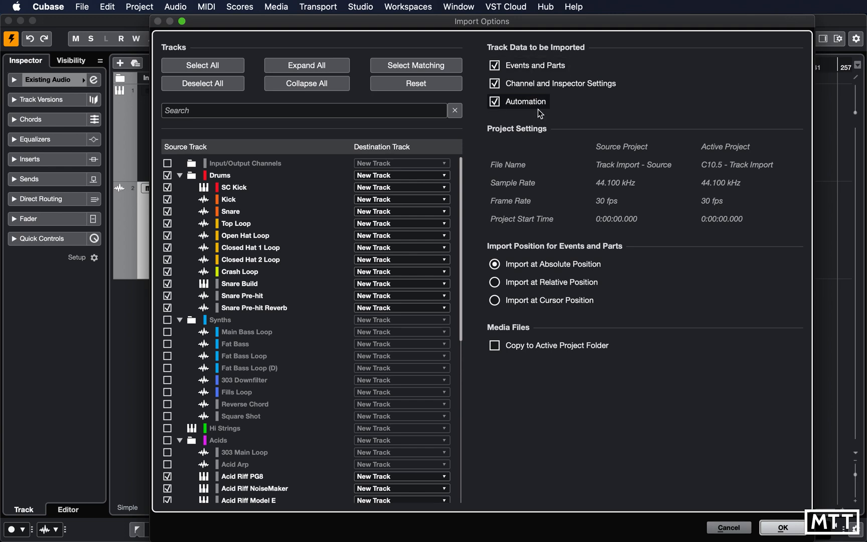
mouse_move(553, 107)
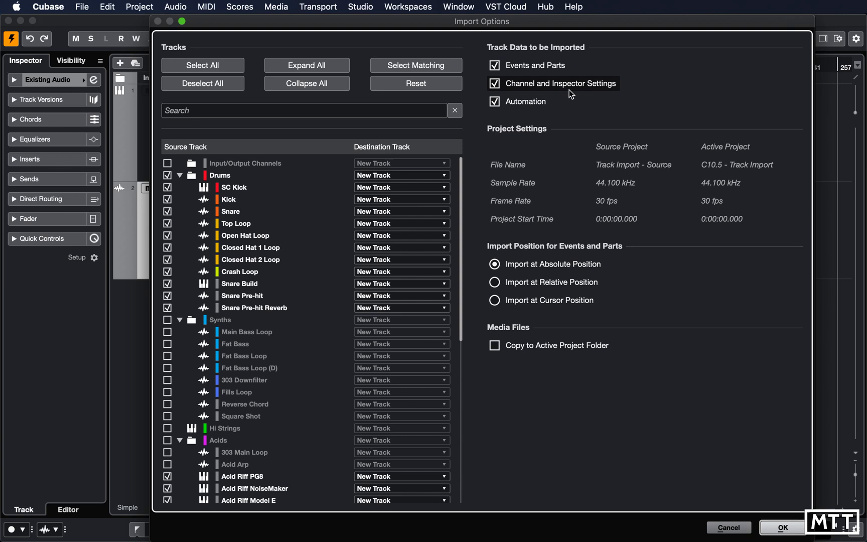
mouse_move(664, 174)
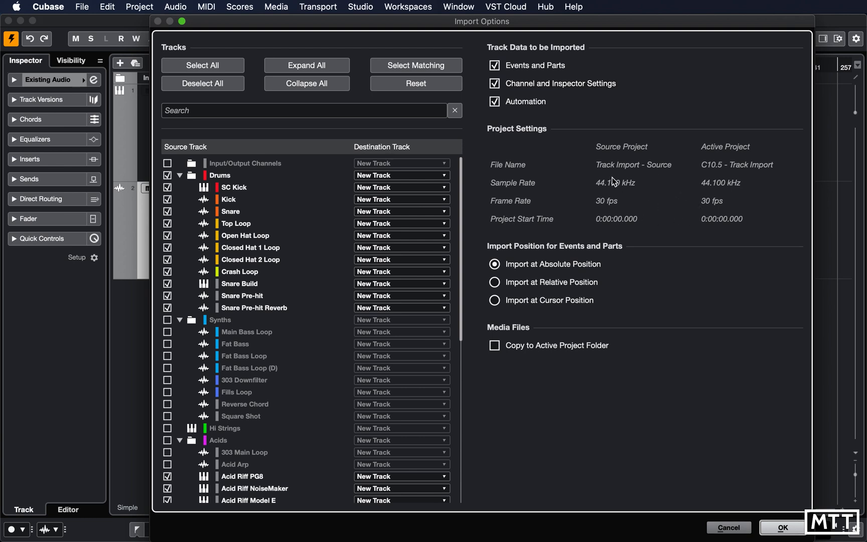
mouse_move(638, 207)
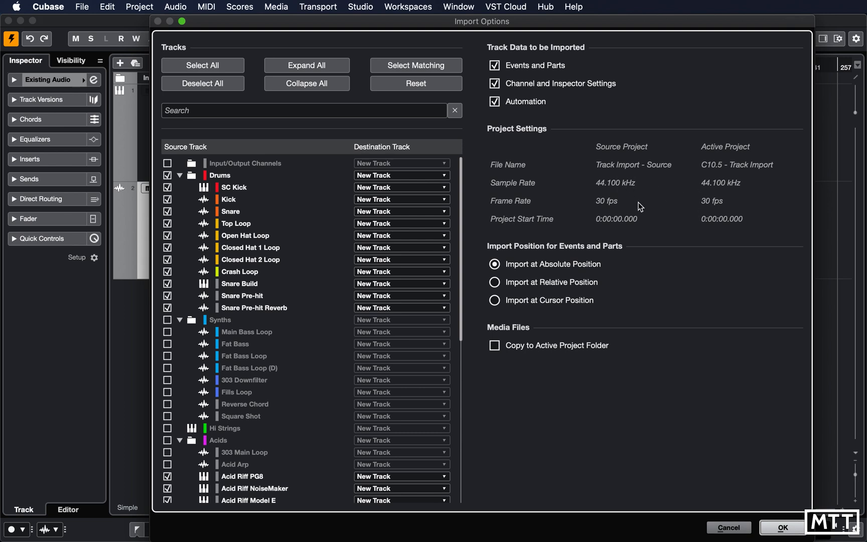
mouse_move(657, 187)
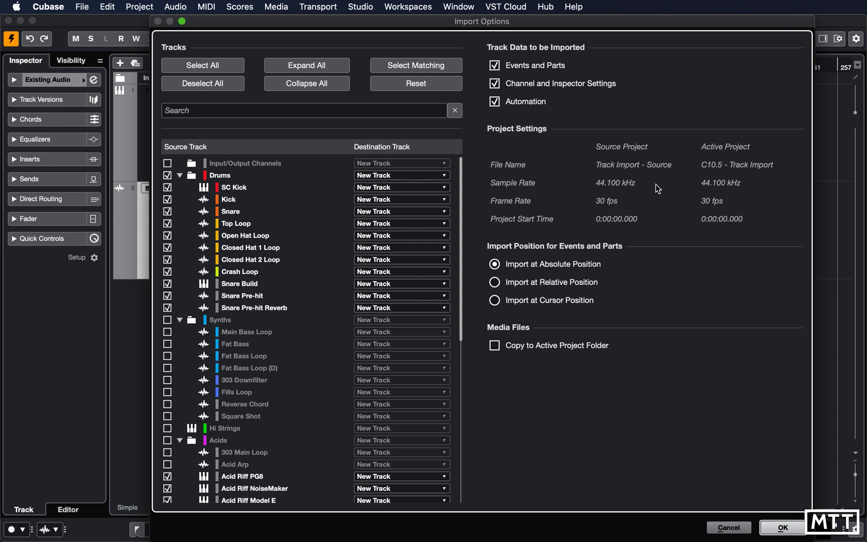
click(551, 264)
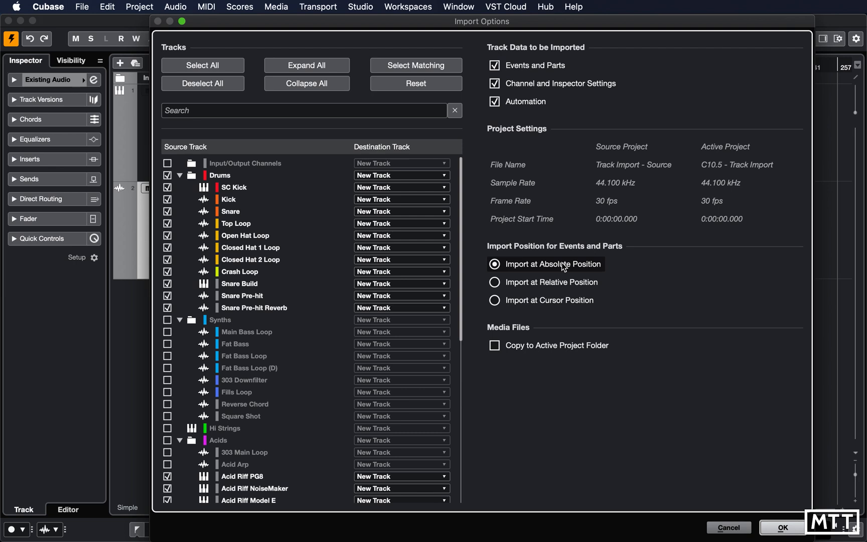
mouse_move(546, 300)
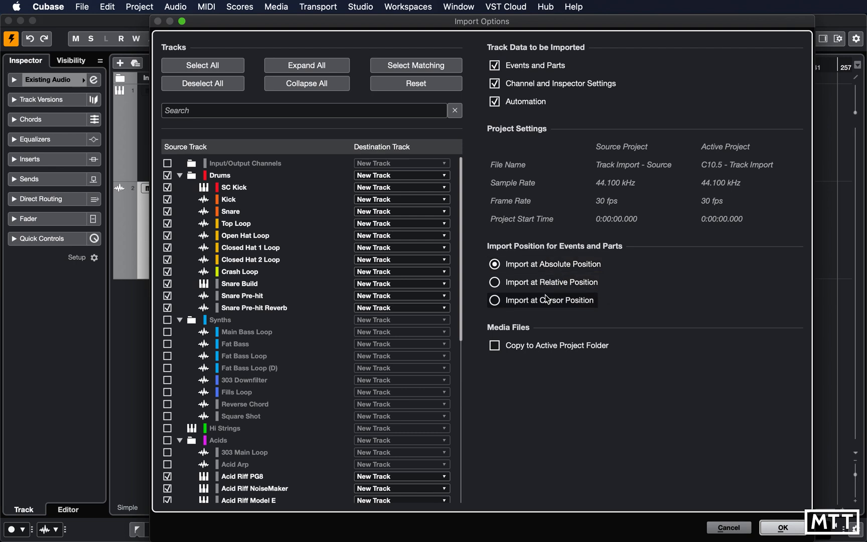
mouse_move(550, 282)
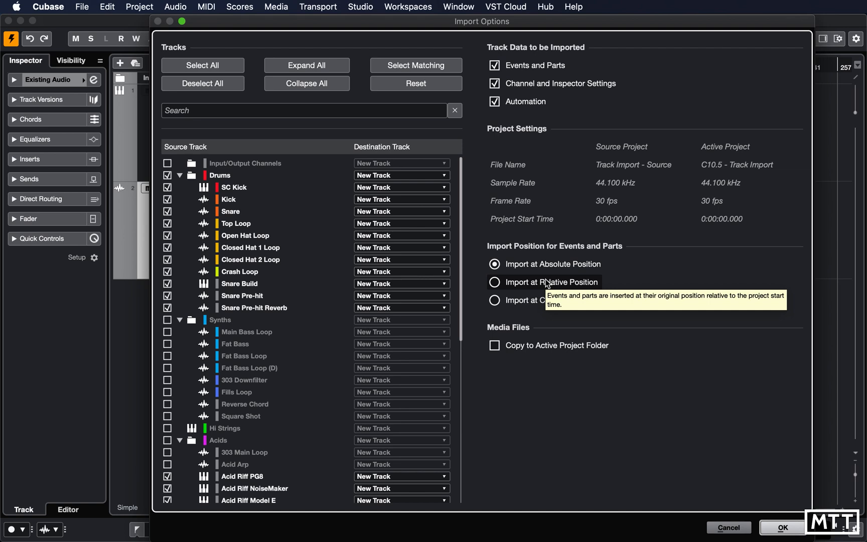
Choose Import at Cursor Position for events and parts.
click(494, 300)
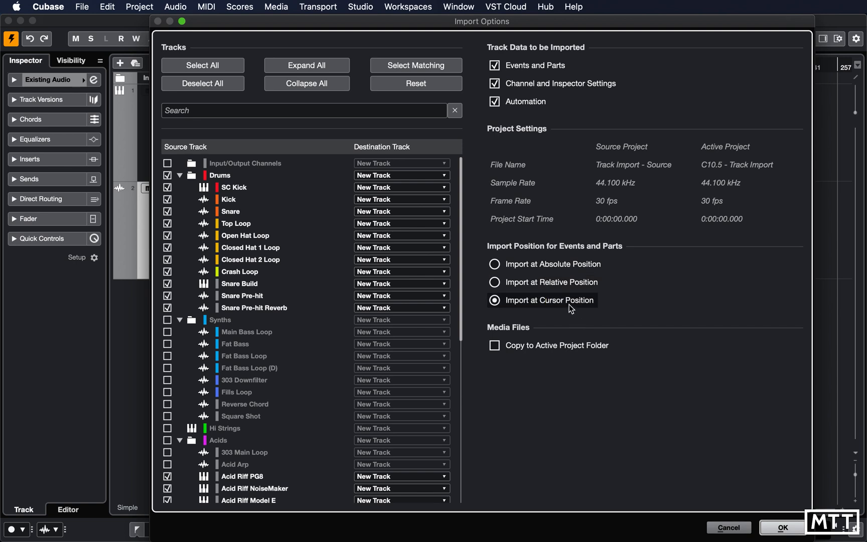
mouse_move(557, 308)
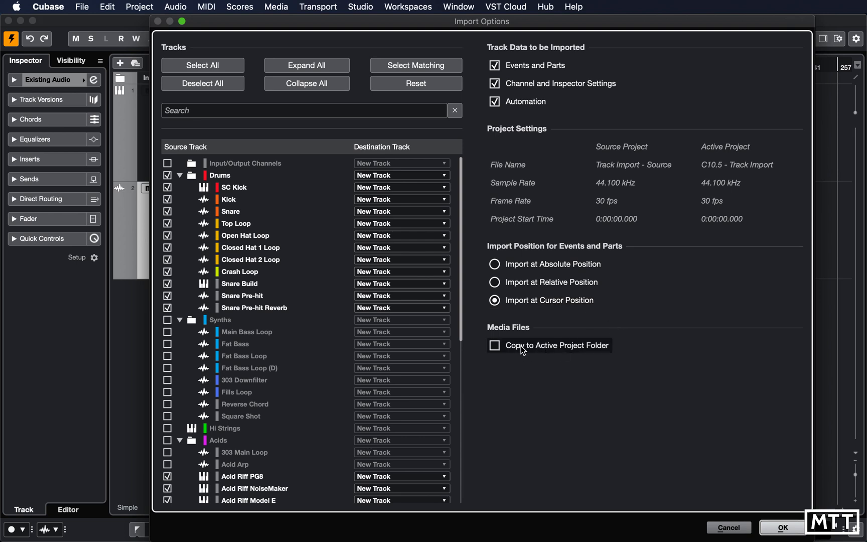
mouse_move(584, 354)
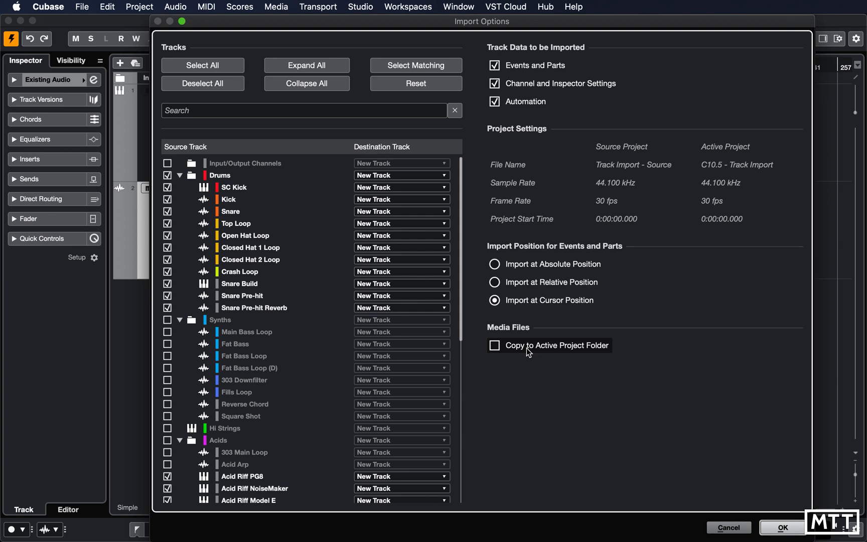
Enable Copy to Active Project Folder for the media files.
click(494, 345)
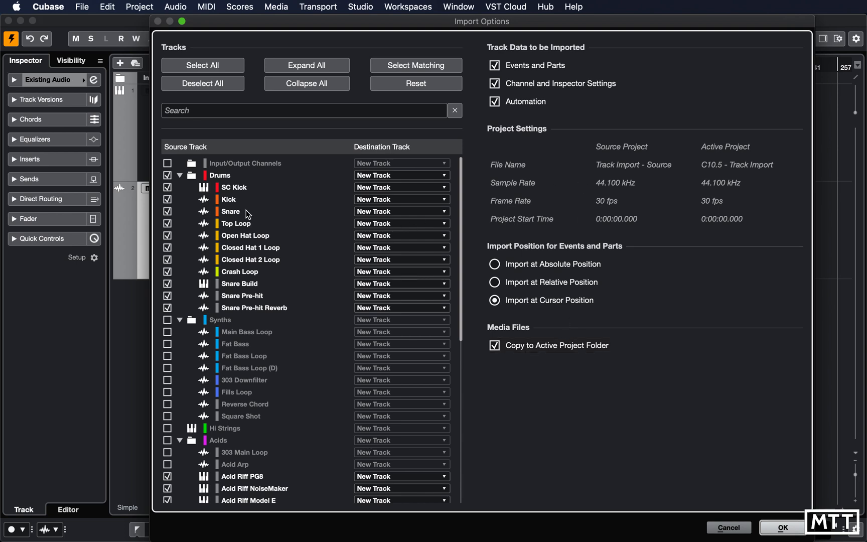
scroll(down, 3)
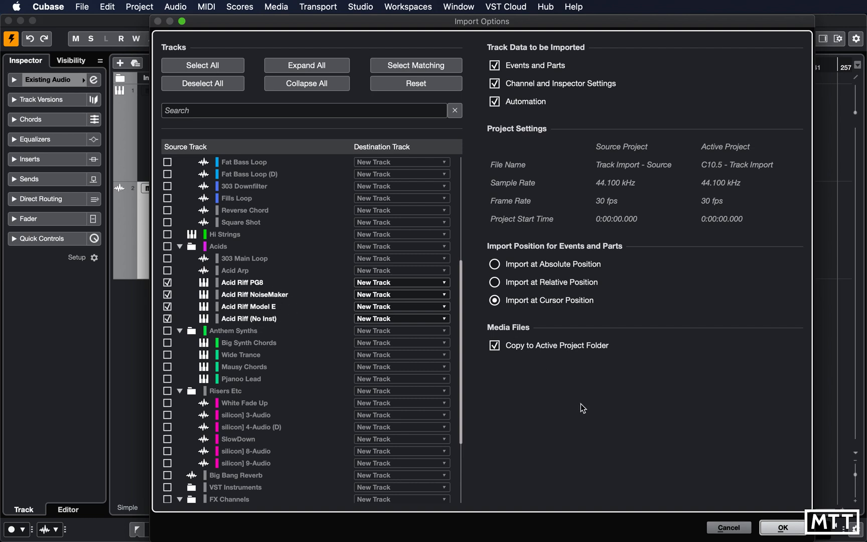
mouse_move(781, 527)
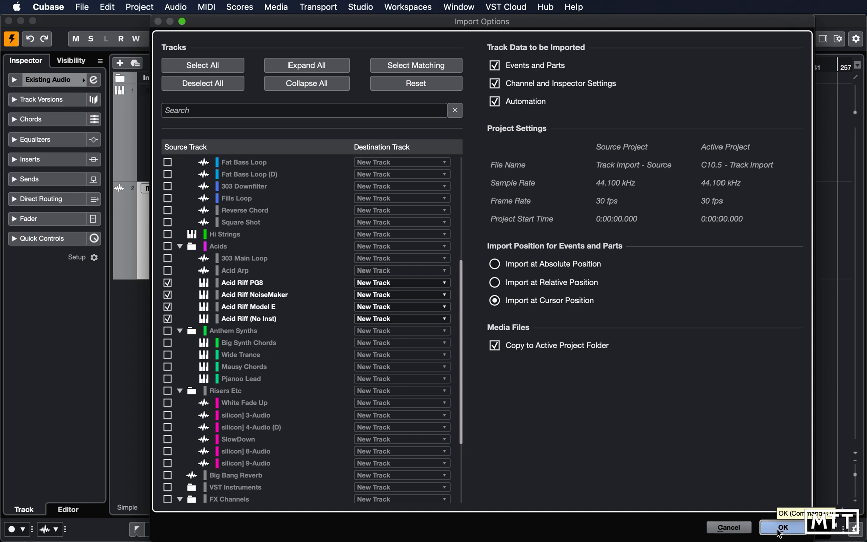
Confirm with OK so the Drums and Acid Riff tracks are added to the project.
click(781, 527)
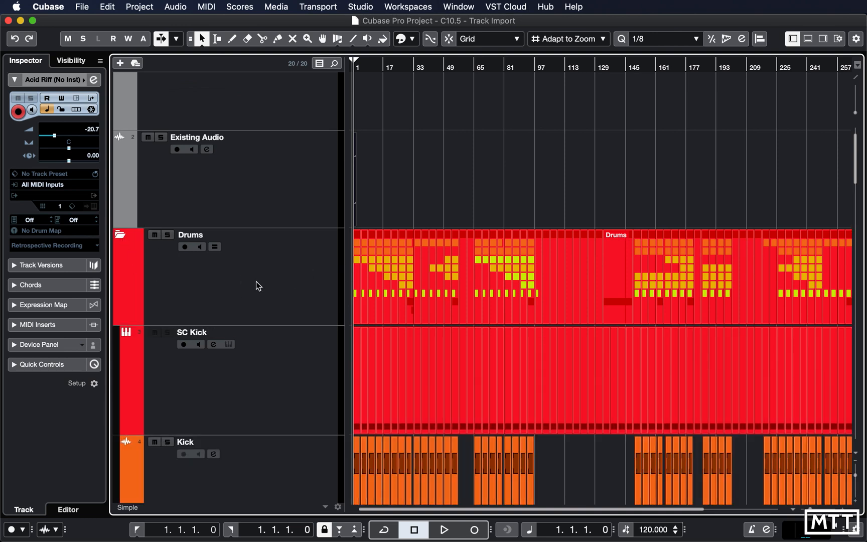
scroll(down, 3)
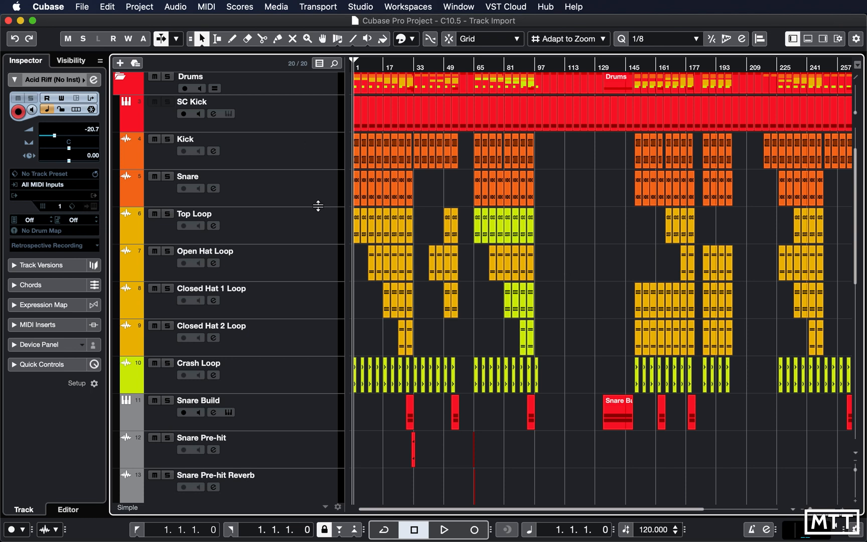
scroll(down, 3)
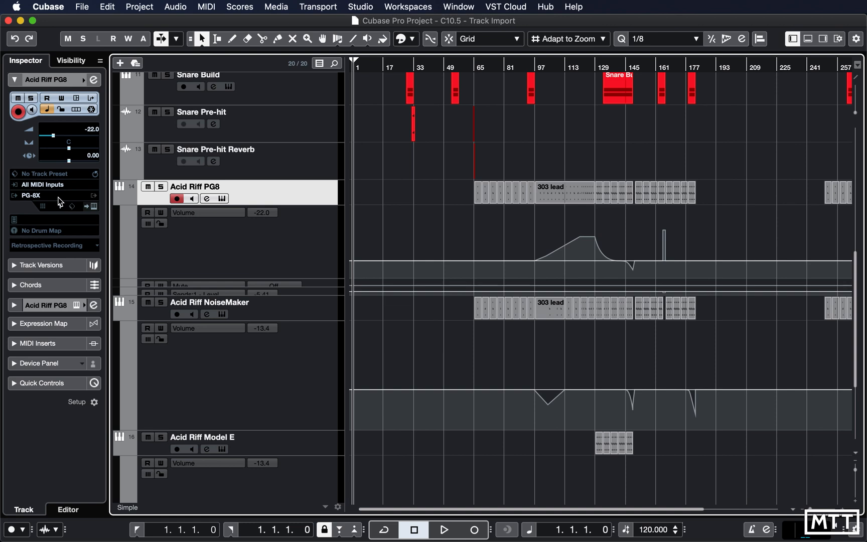
mouse_move(39, 198)
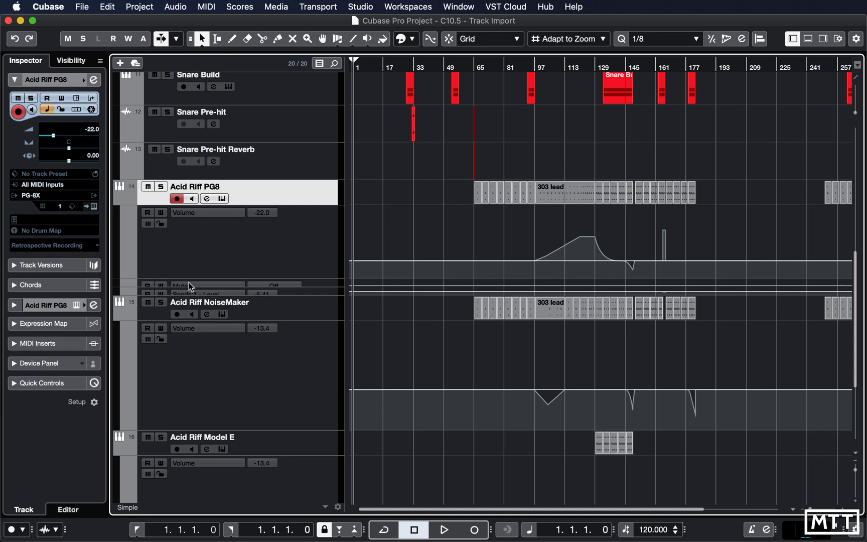
click(208, 302)
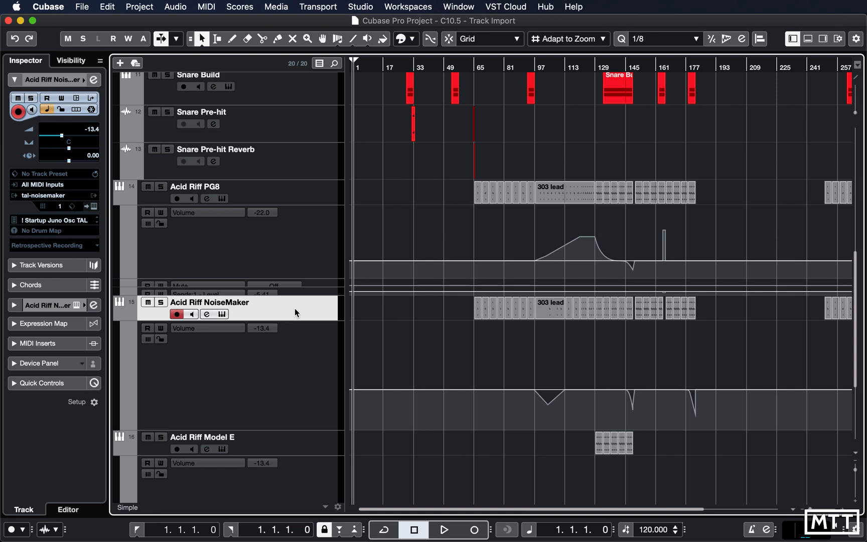
scroll(down, 3)
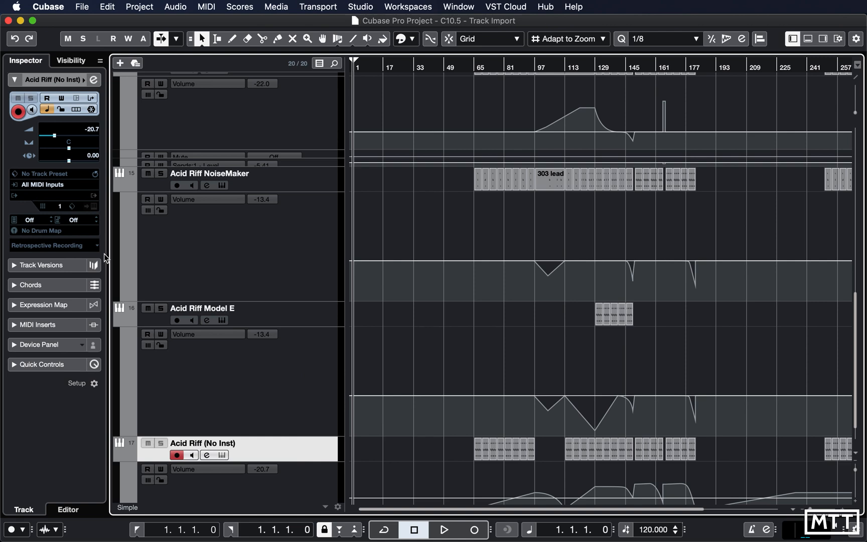
mouse_move(55, 199)
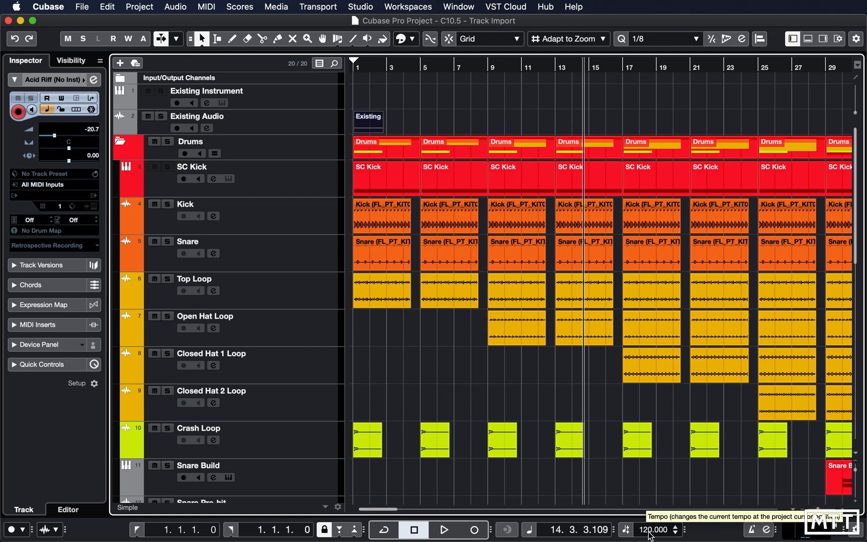
Enter 140 BPM in the Transport tempo field.
click(662, 529)
text(140.000)
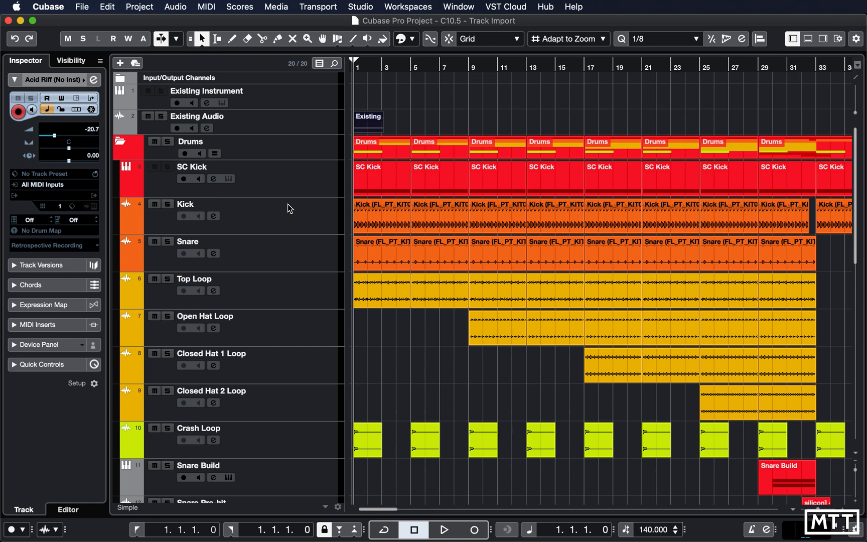
mouse_move(404, 327)
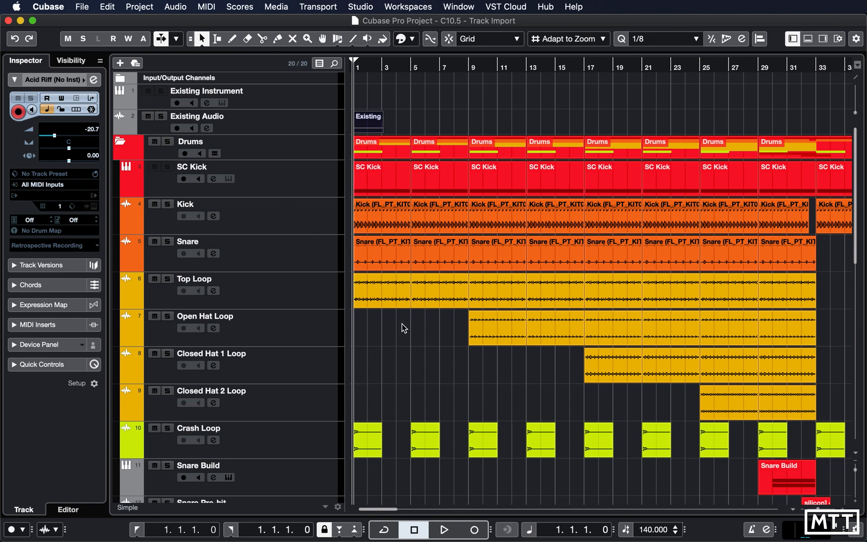